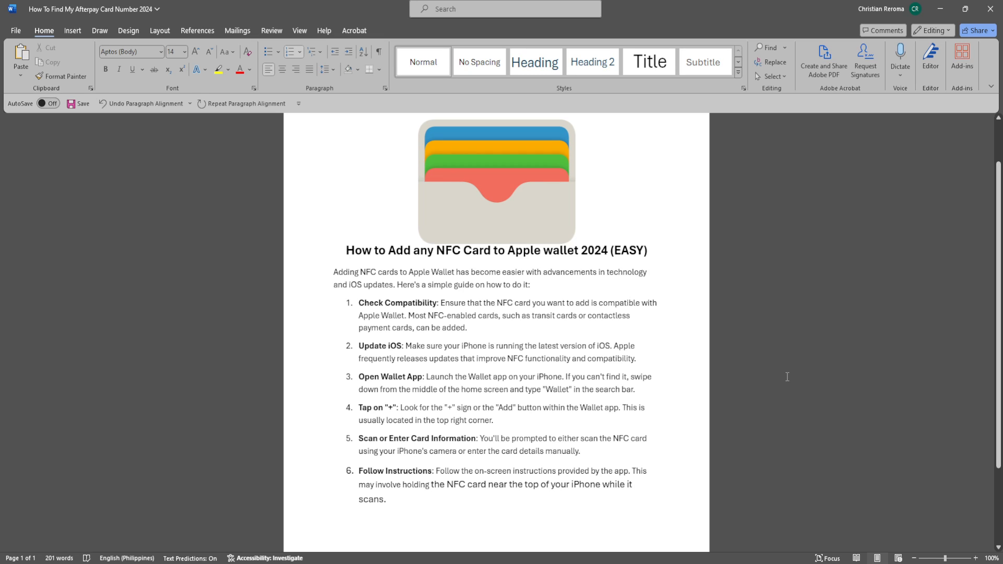
left_click(633, 484)
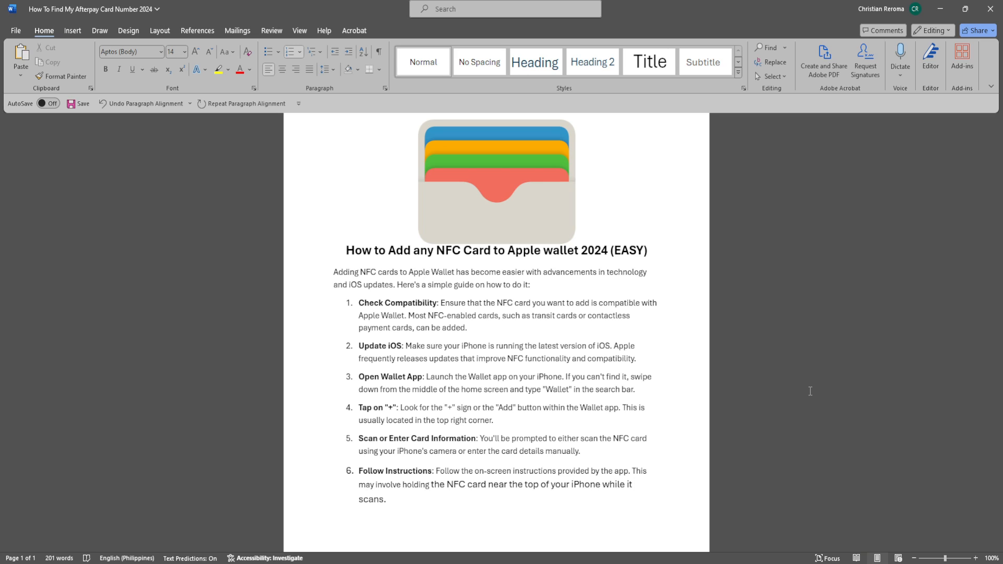
left_click(633, 485)
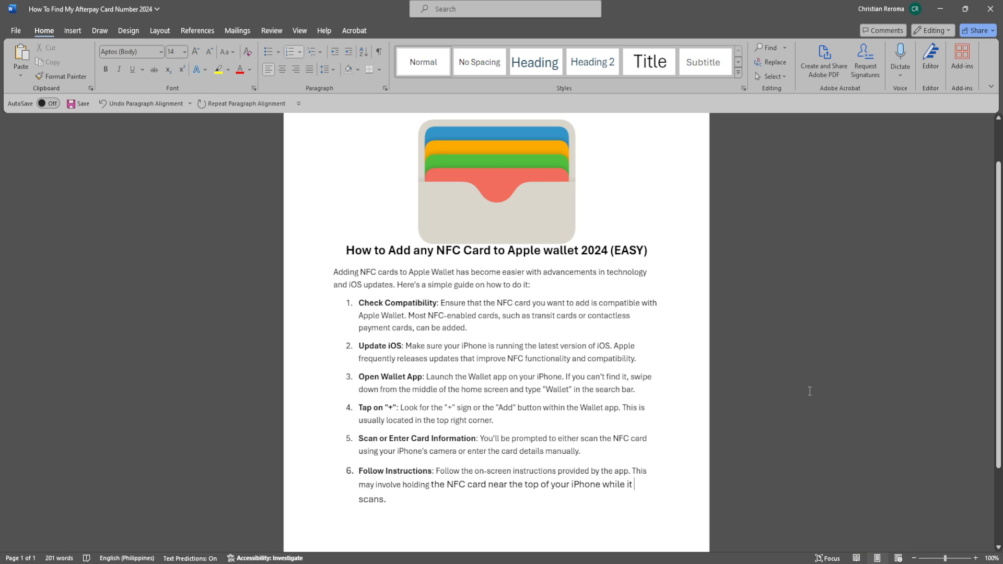
mouse_move(808, 391)
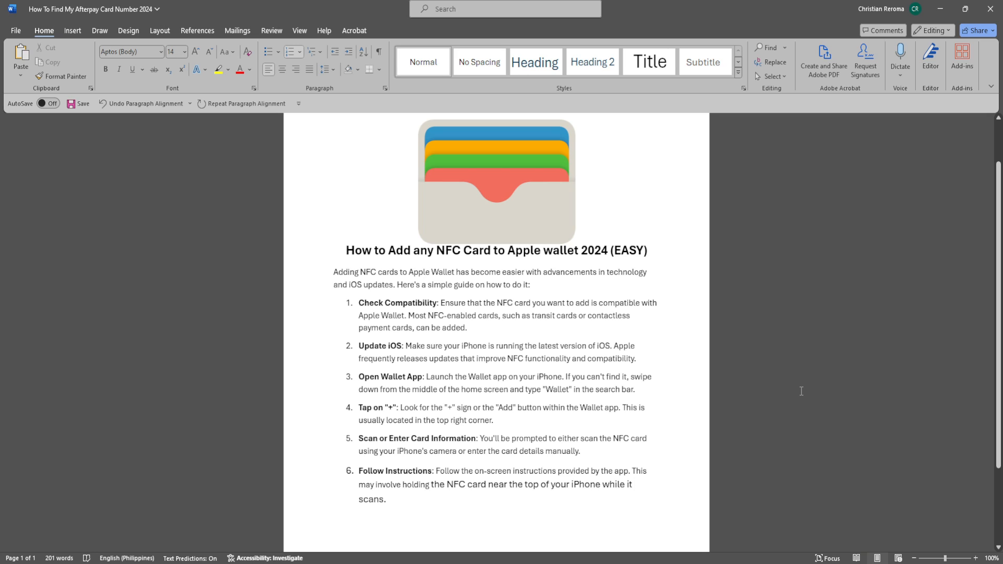
left_click(633, 484)
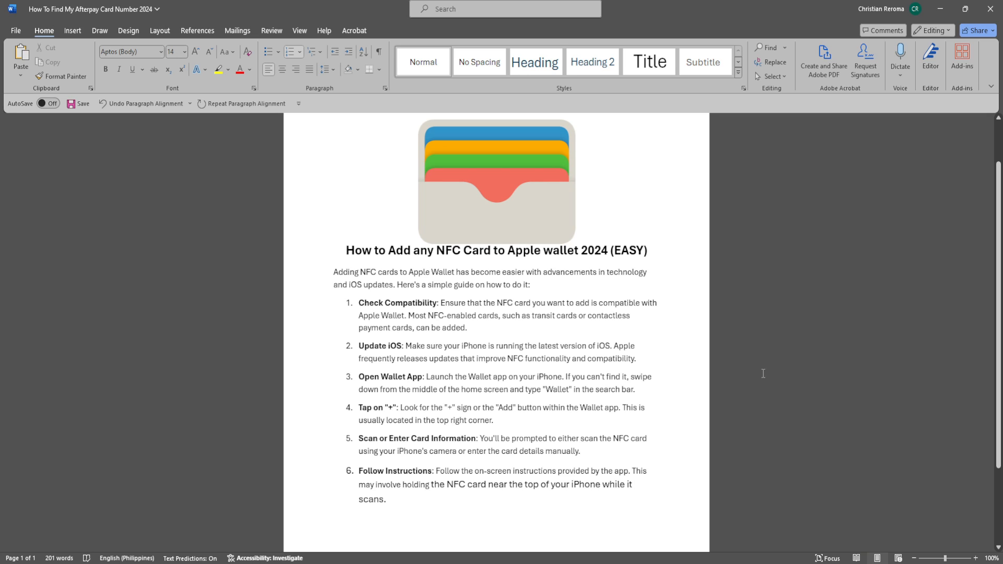
mouse_move(732, 380)
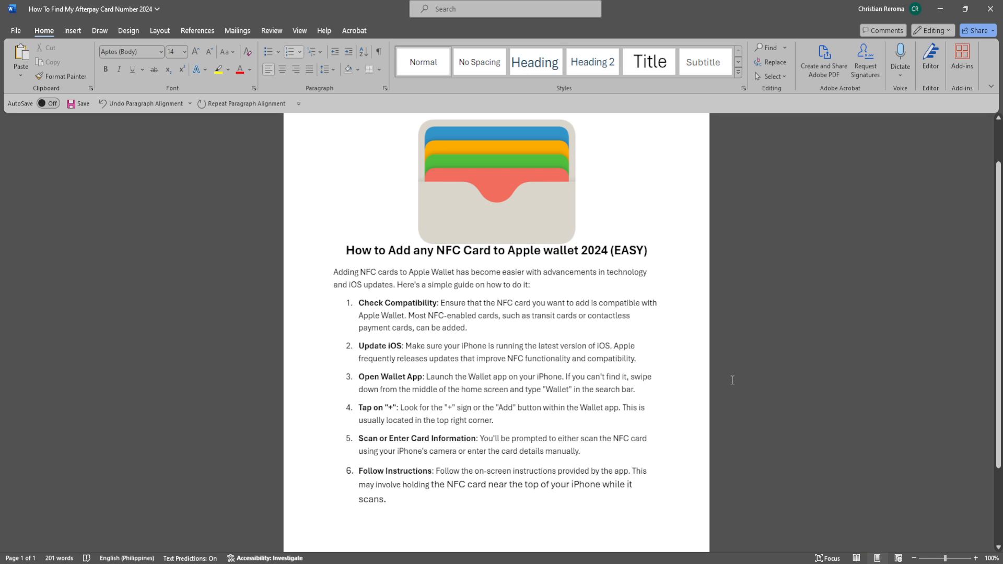
mouse_move(723, 376)
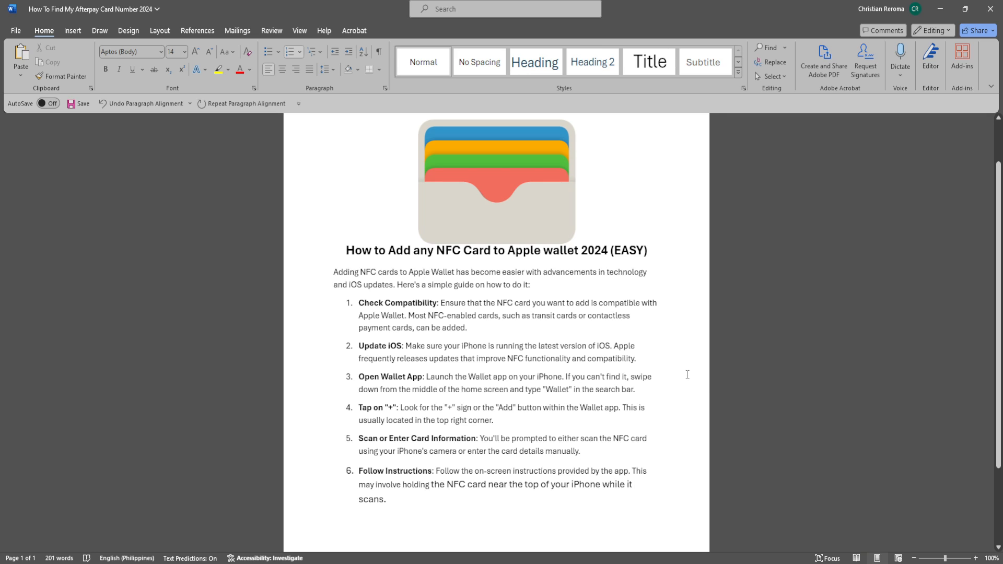
mouse_move(733, 385)
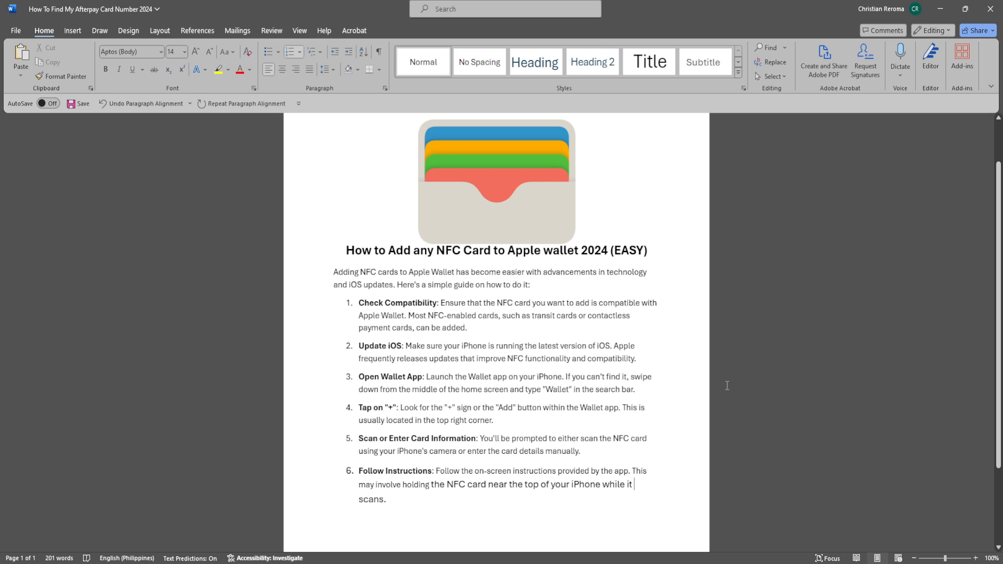
scroll("down", 3)
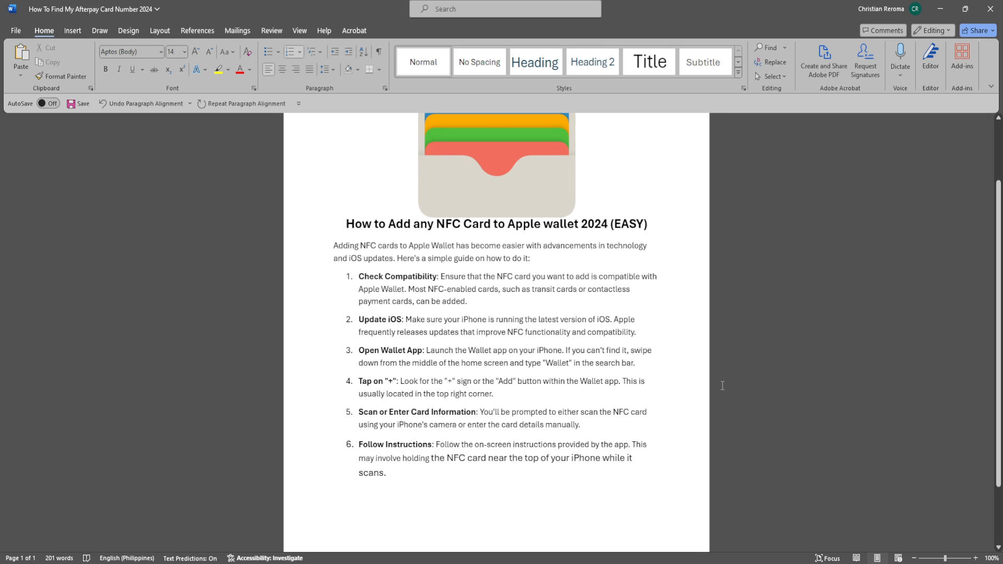
mouse_move(719, 384)
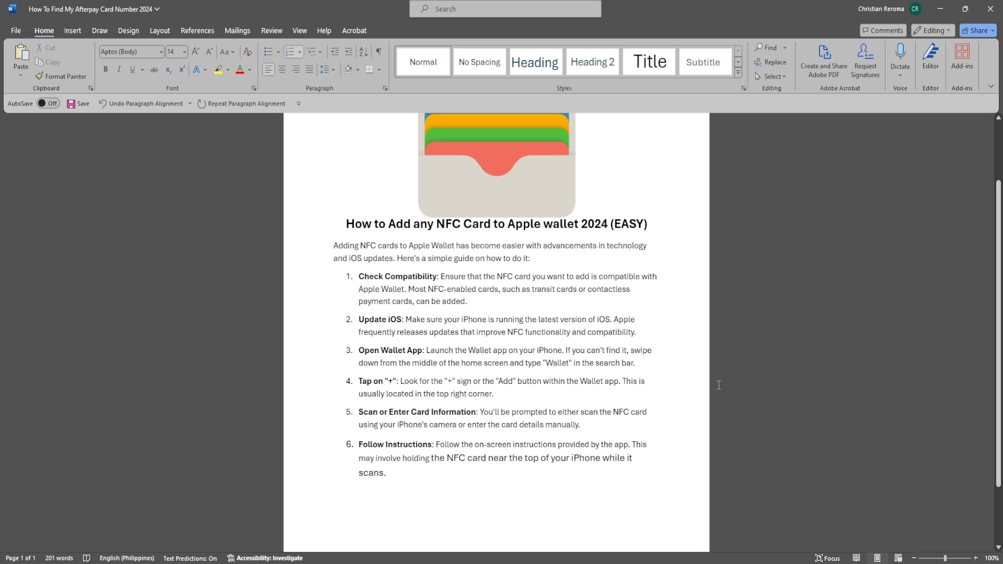
left_click(633, 458)
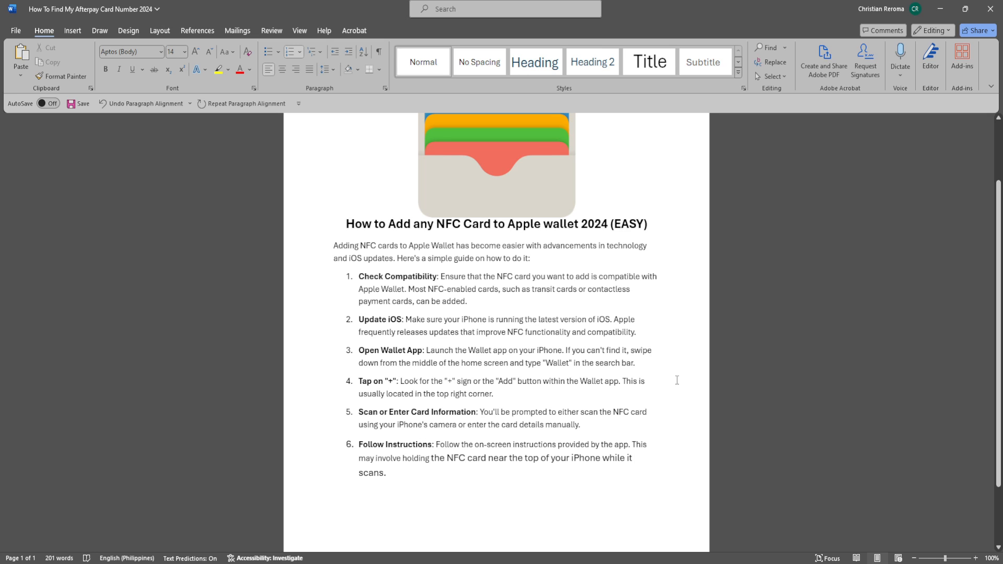
mouse_move(693, 389)
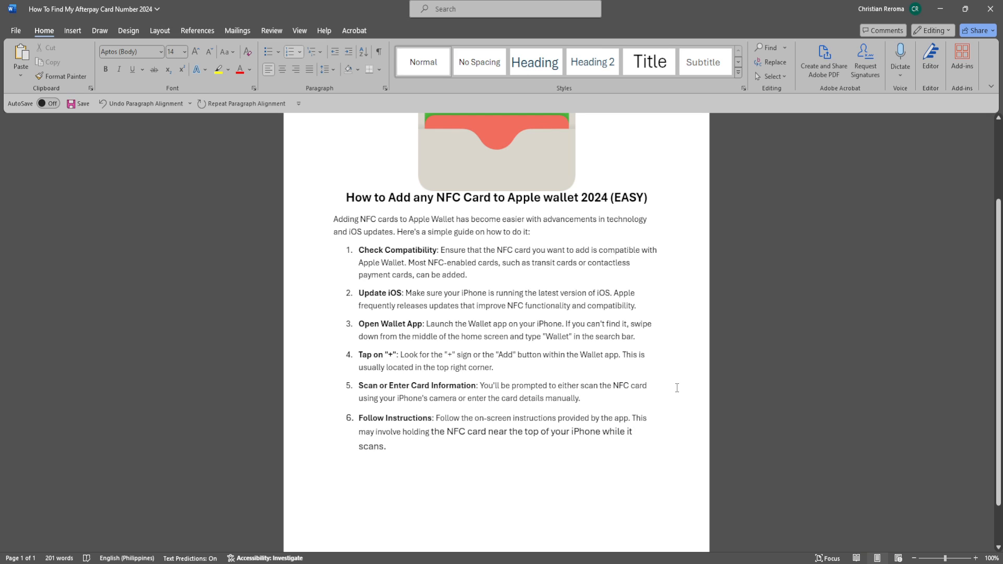
scroll("down", 3)
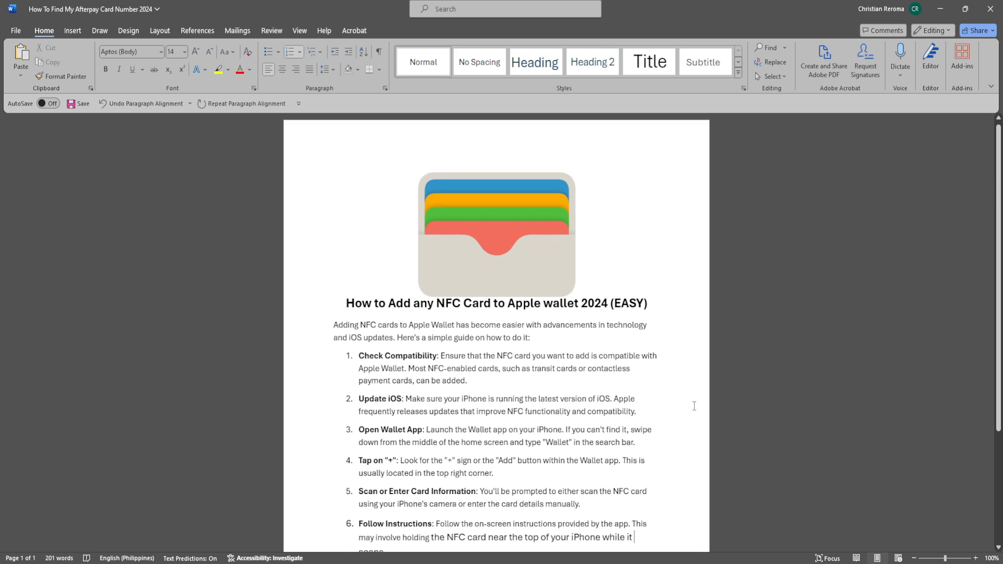